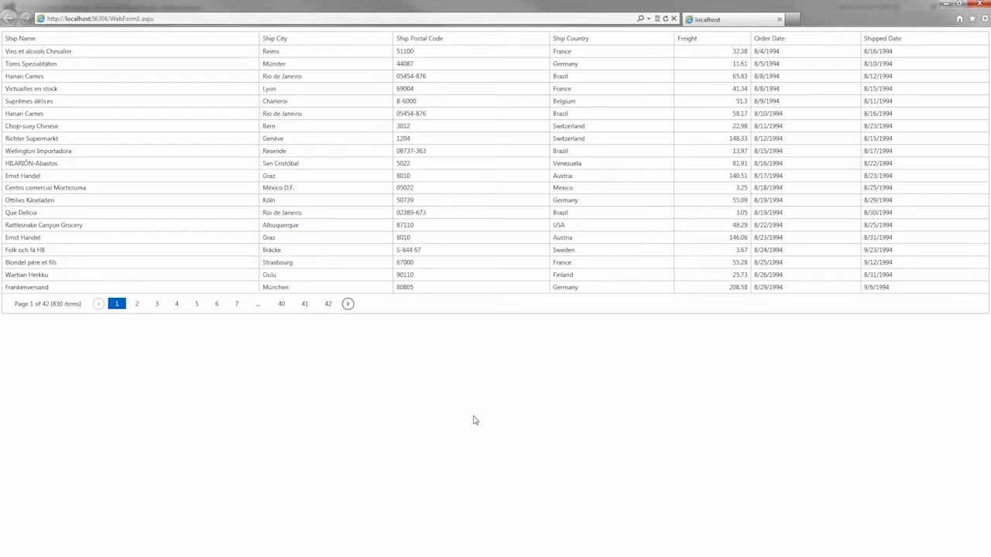
mouse_move(137, 304)
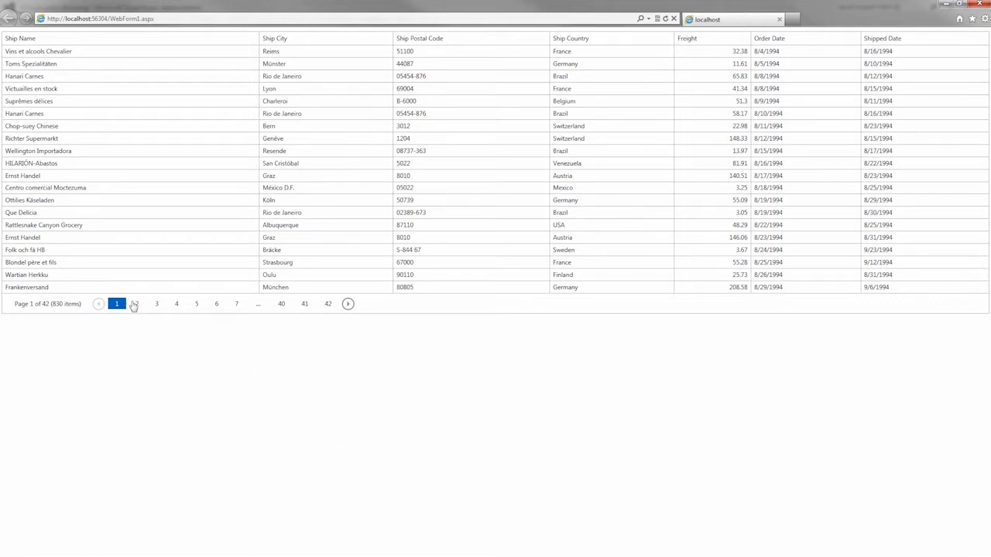
- Switch the orders grid's SettingsPager Mode from ShowPager to EndlessPaging
left_click(156, 304)
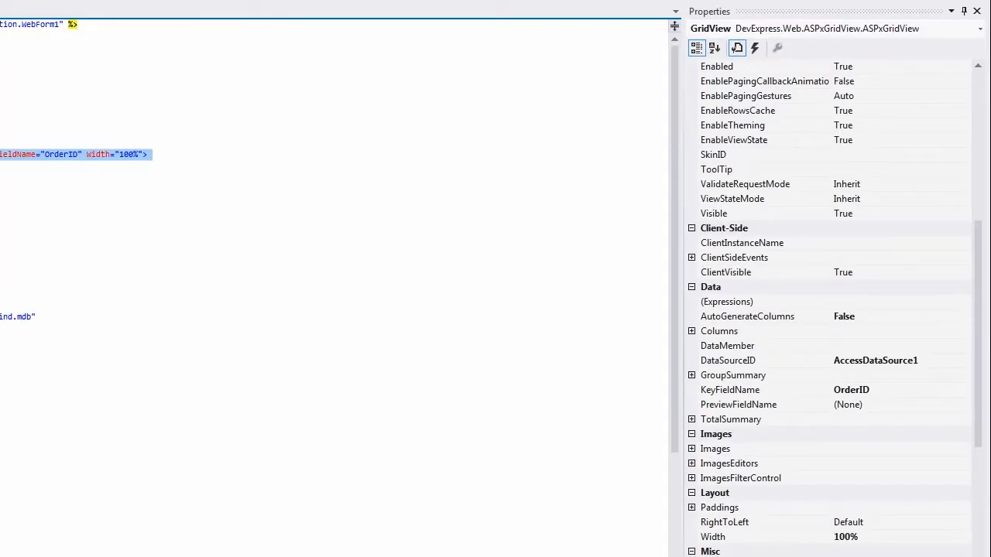
scroll("down", 3)
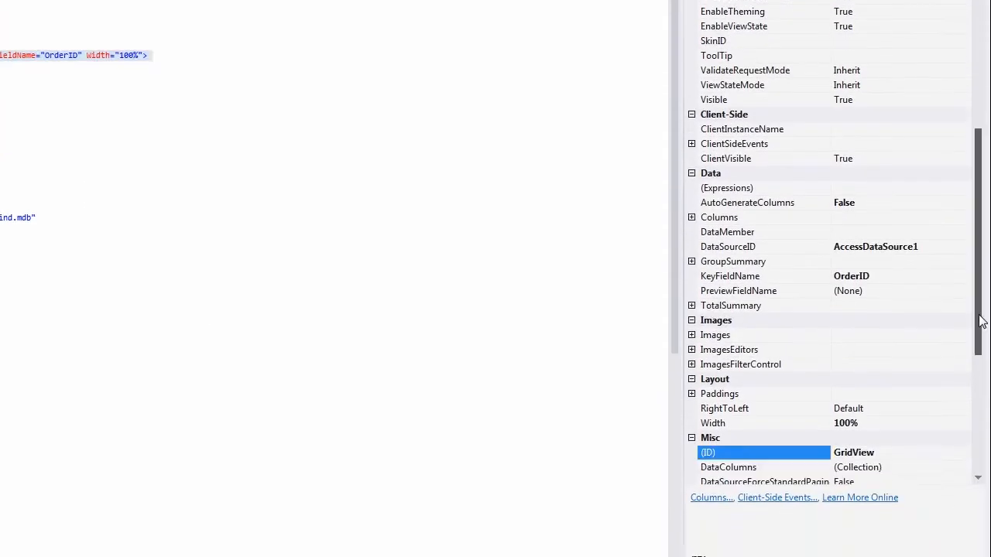
scroll("down", 3)
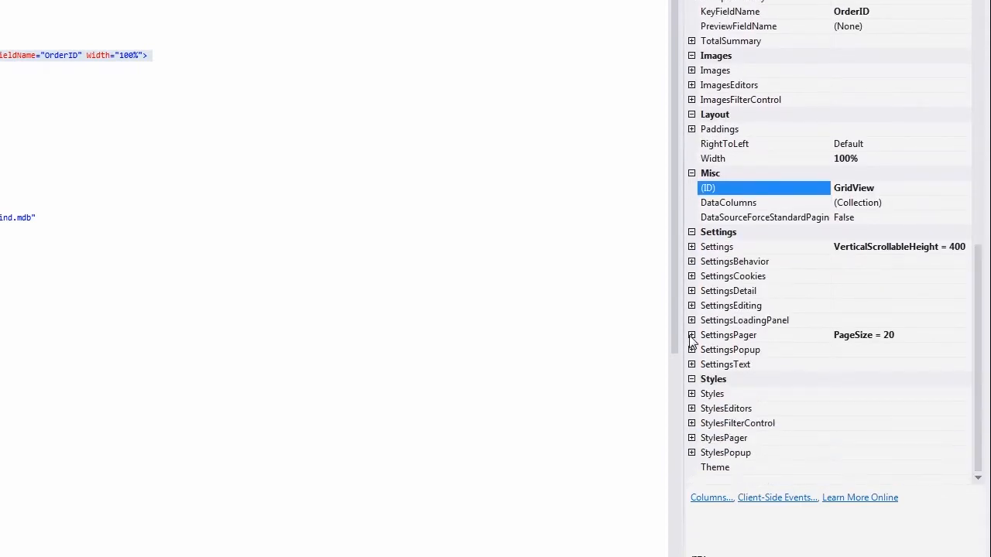
left_click(691, 335)
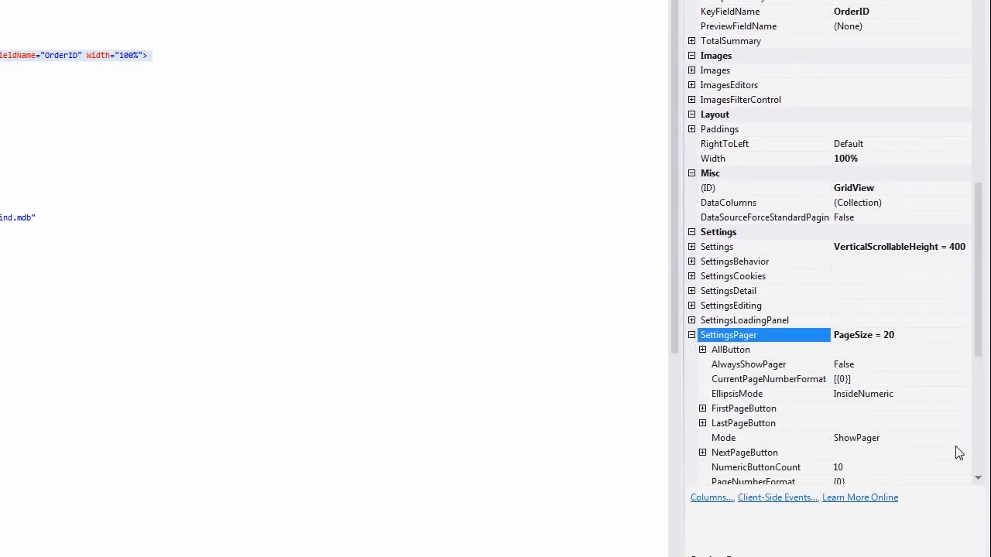
left_click(964, 437)
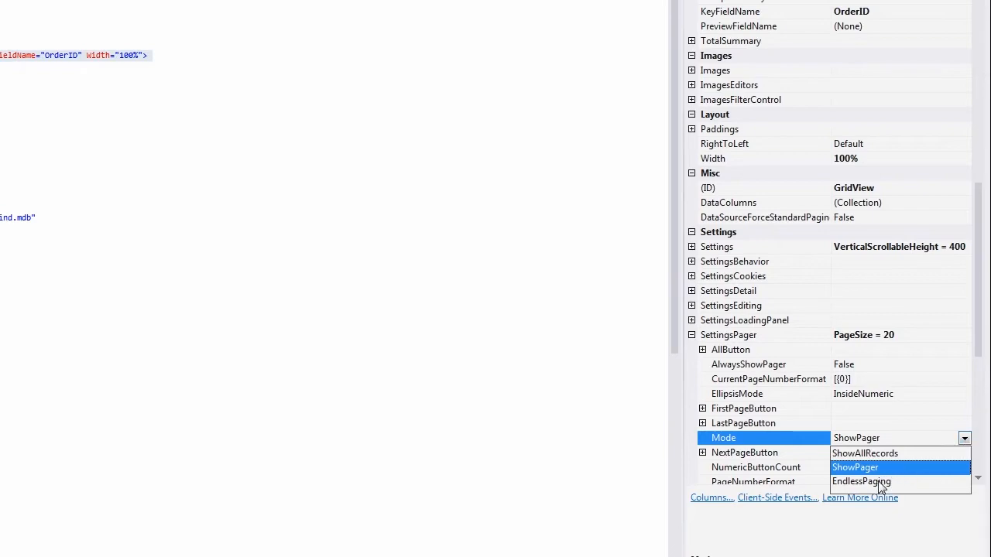
left_click(854, 467)
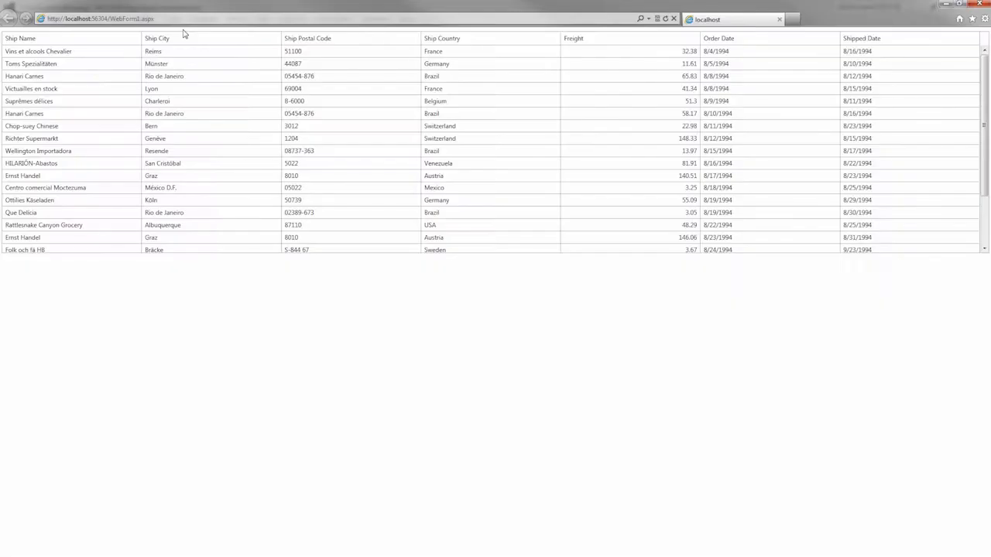
mouse_move(974, 135)
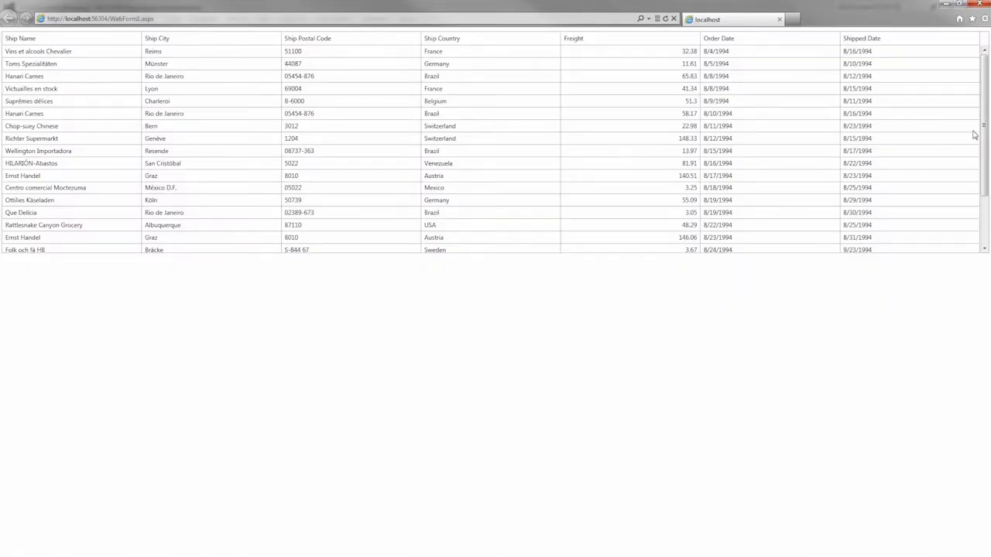
- Scroll the orders list in the browser so more rows keep loading
scroll("down", 3)
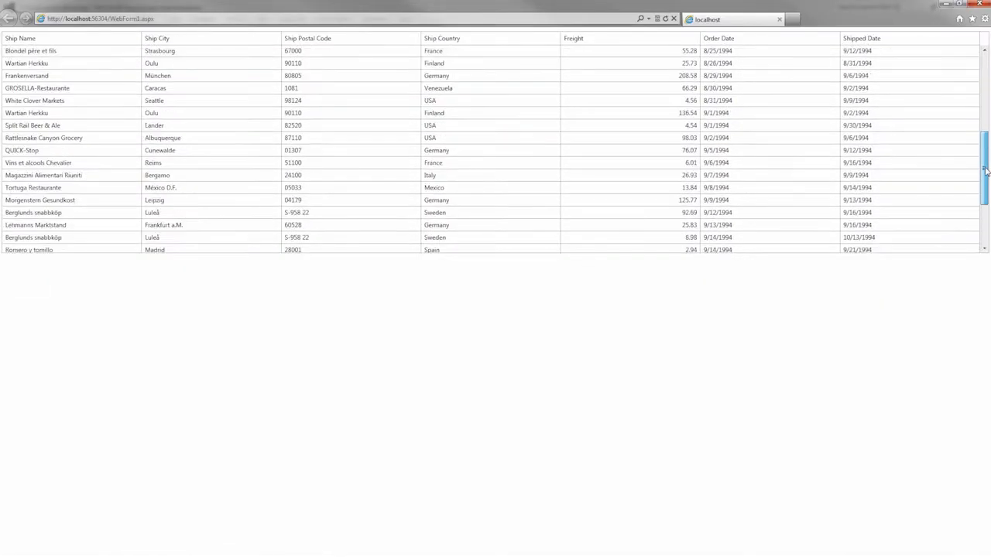
scroll("down", 3)
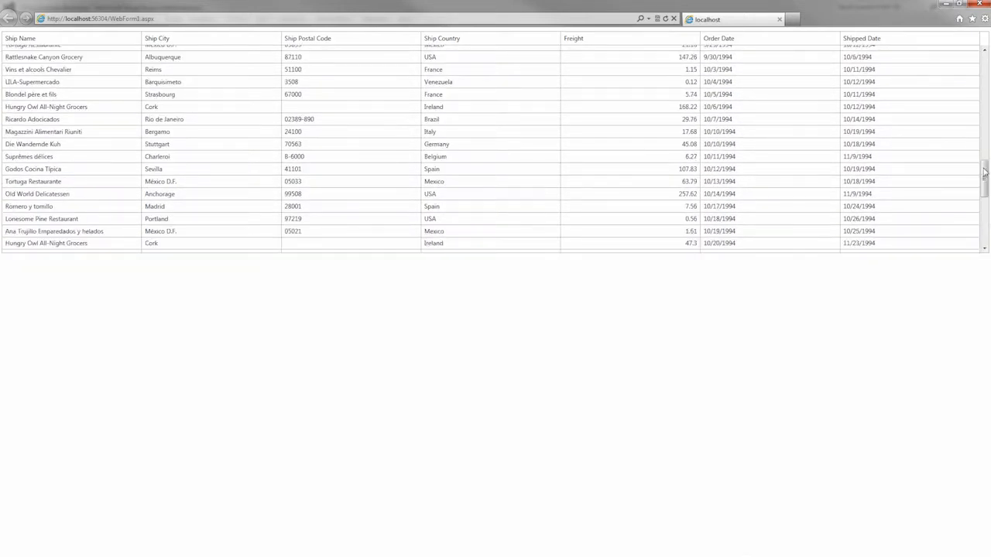
scroll("down", 3)
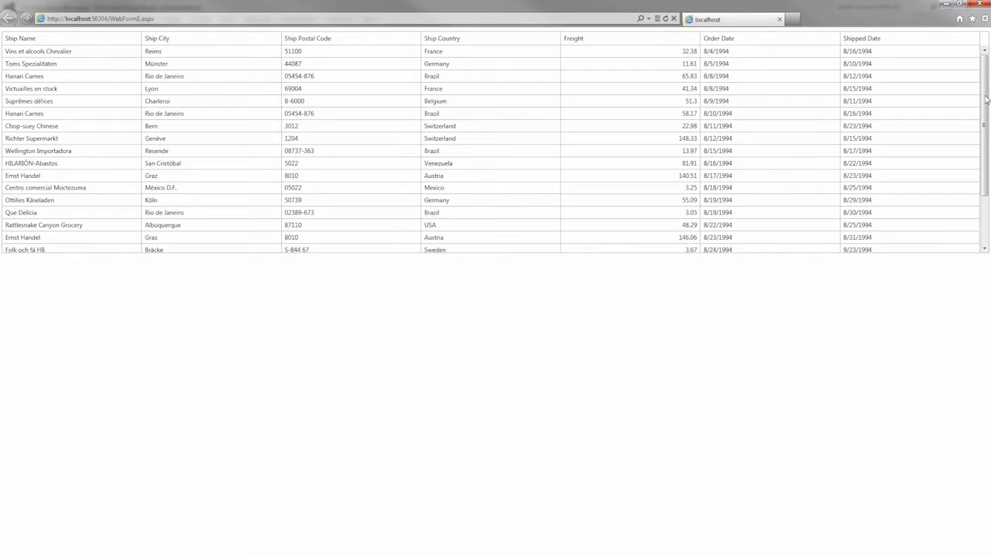
scroll("down", 3)
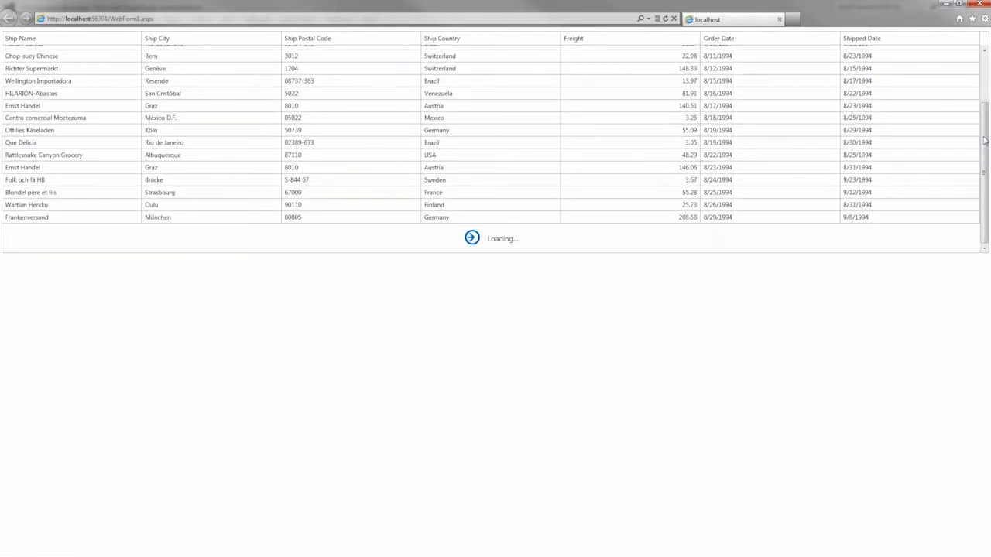
scroll("down", 3)
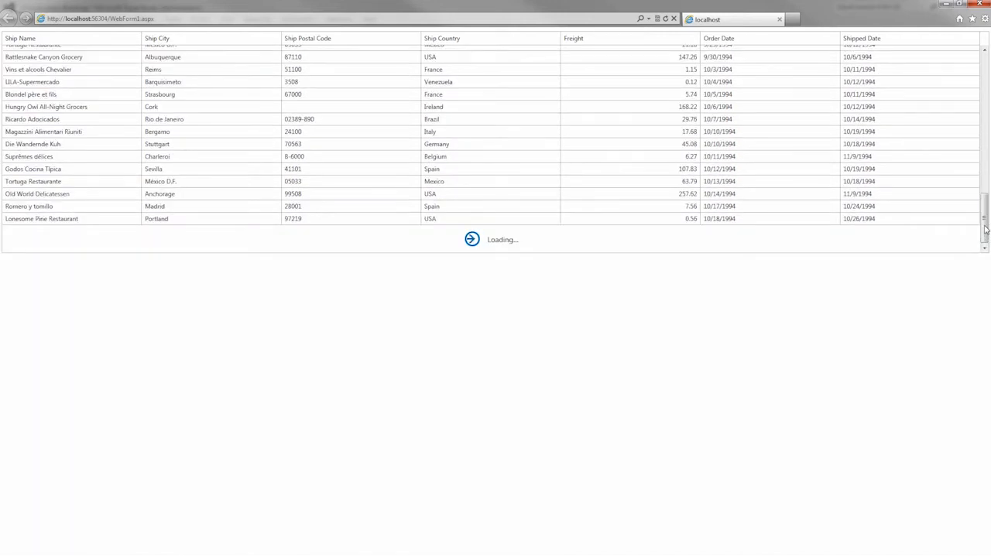
scroll("down", 3)
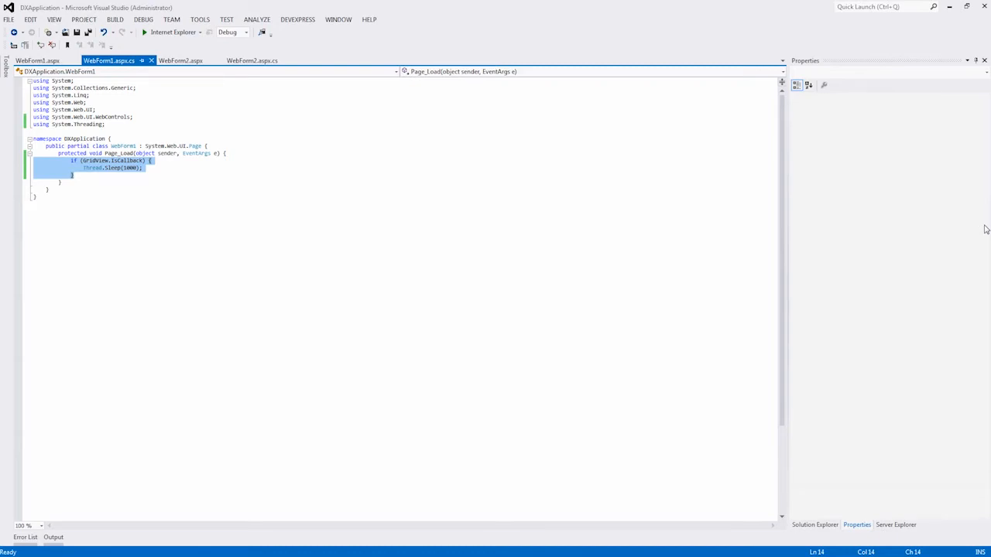
mouse_move(948, 223)
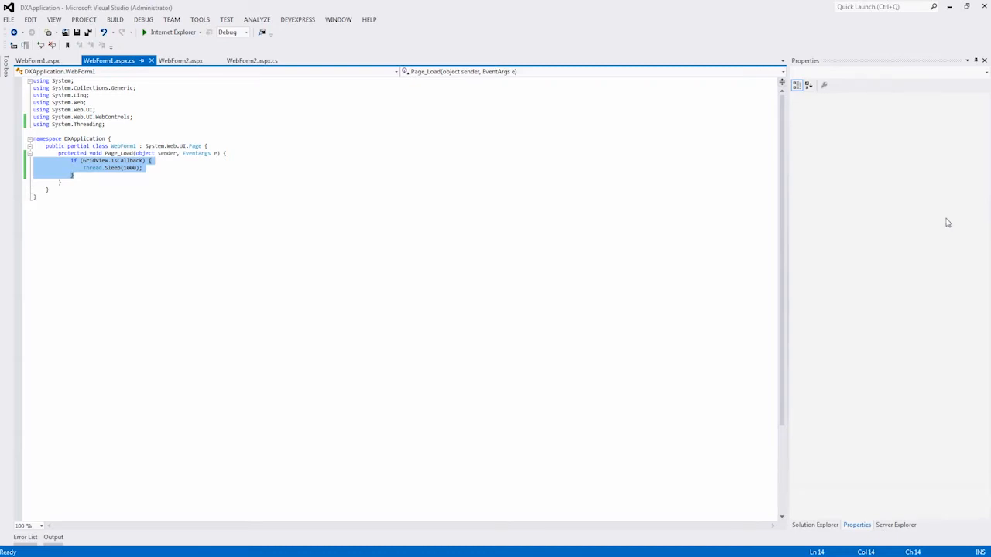
- Open the WebForm2 page and advance the contact card view to the next page
left_click(180, 61)
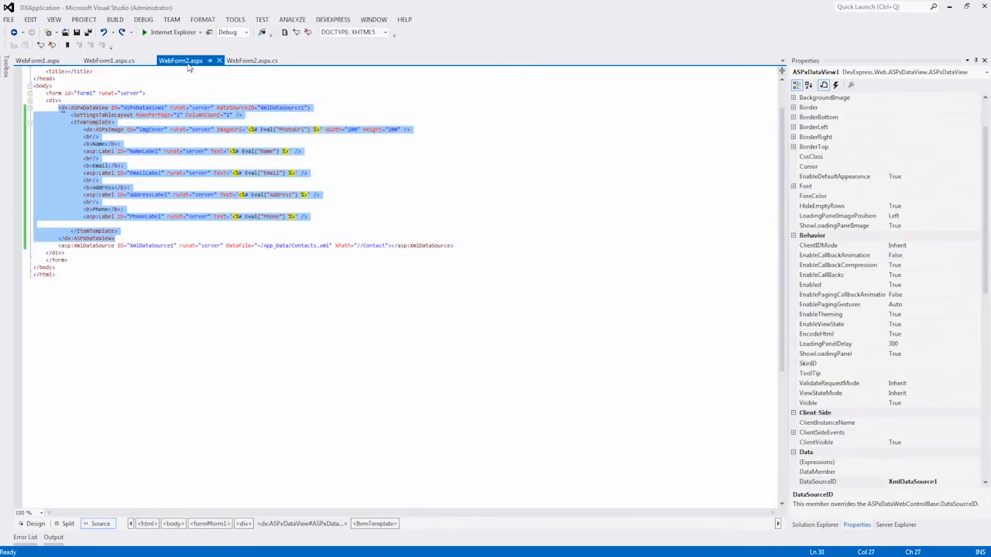
left_click(144, 32)
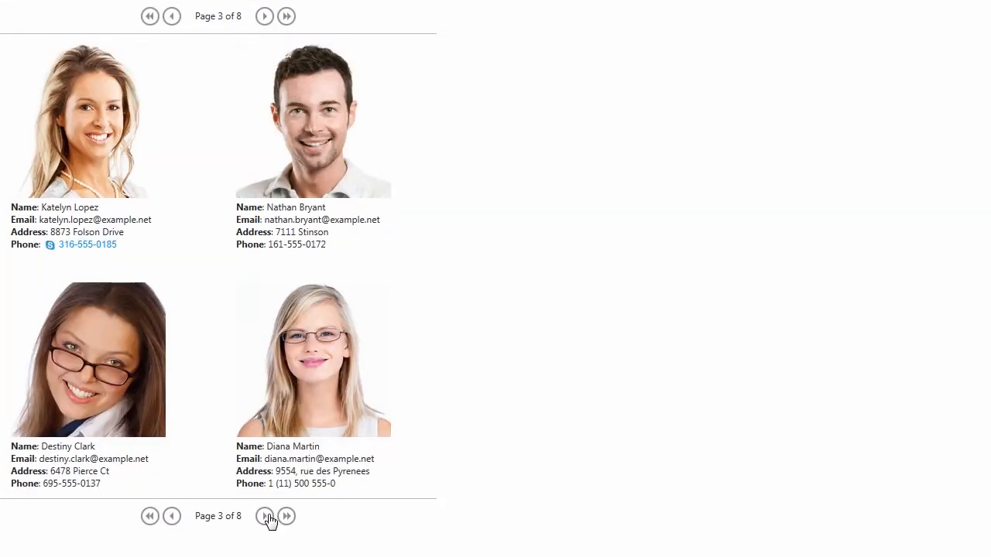
left_click(264, 516)
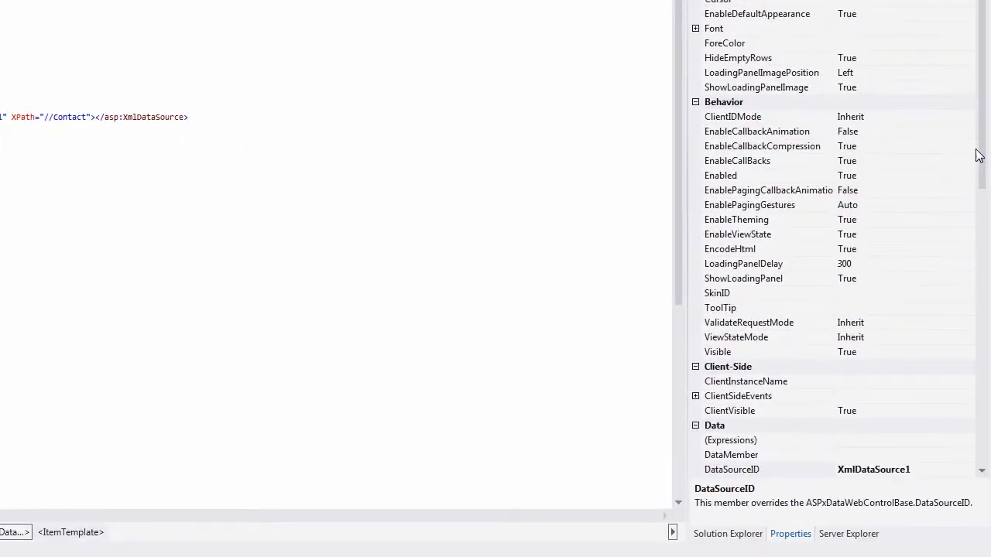
- Set the contact view's PagerSettings EndlessPagingMode to OnClick
scroll("down", 3)
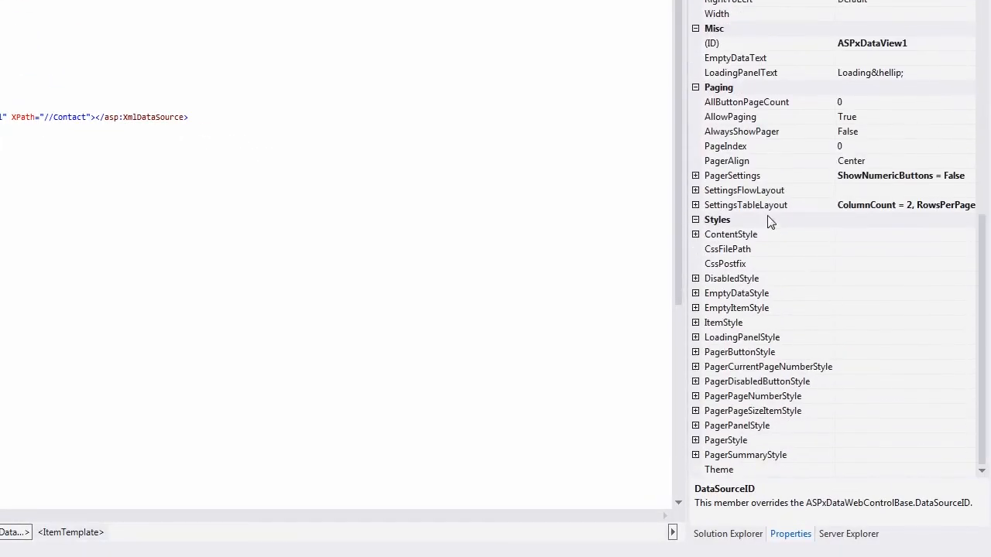
left_click(695, 175)
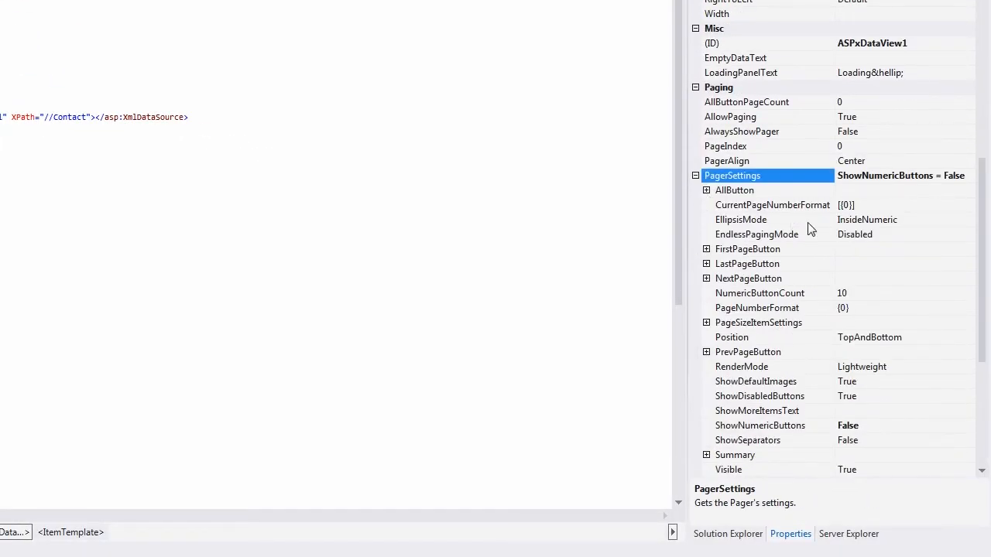
left_click(969, 234)
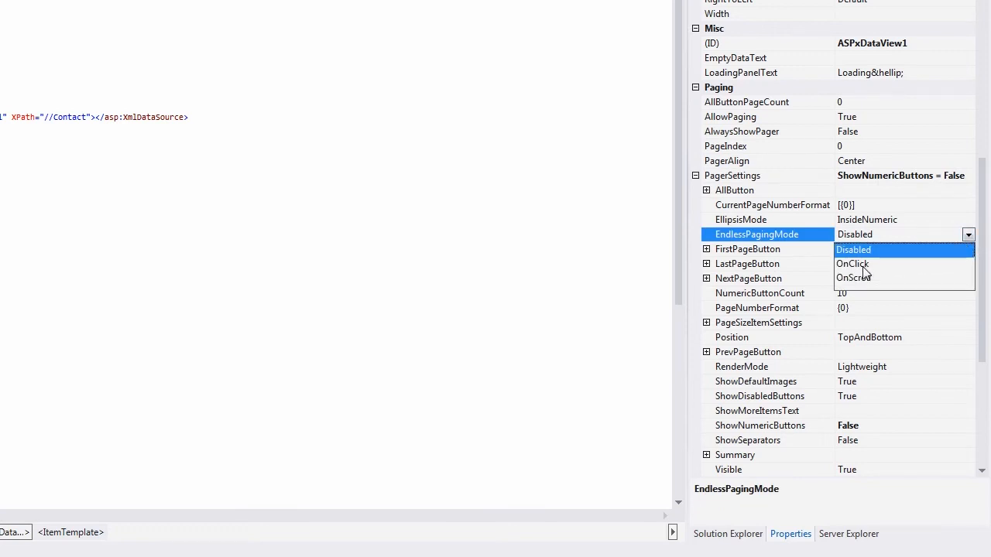
left_click(851, 263)
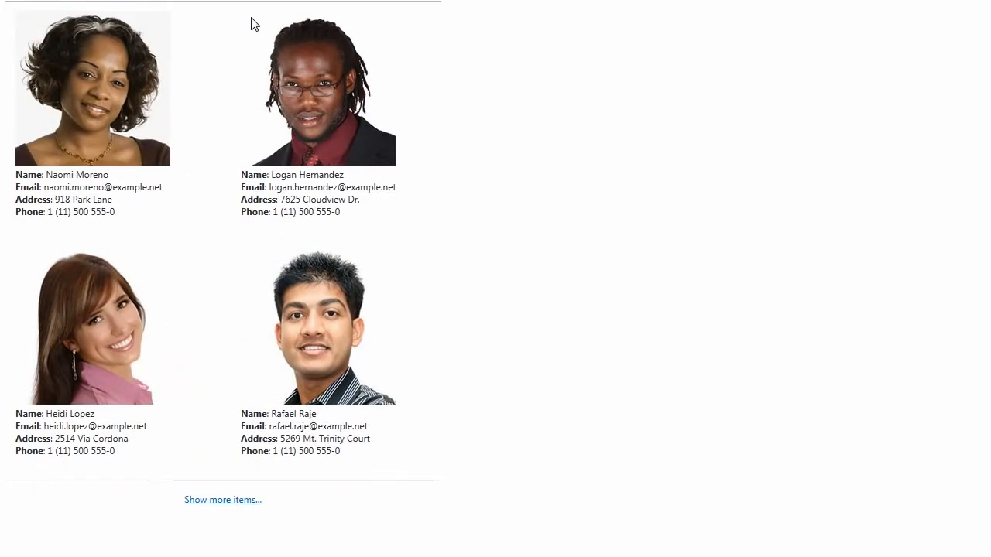
mouse_move(236, 510)
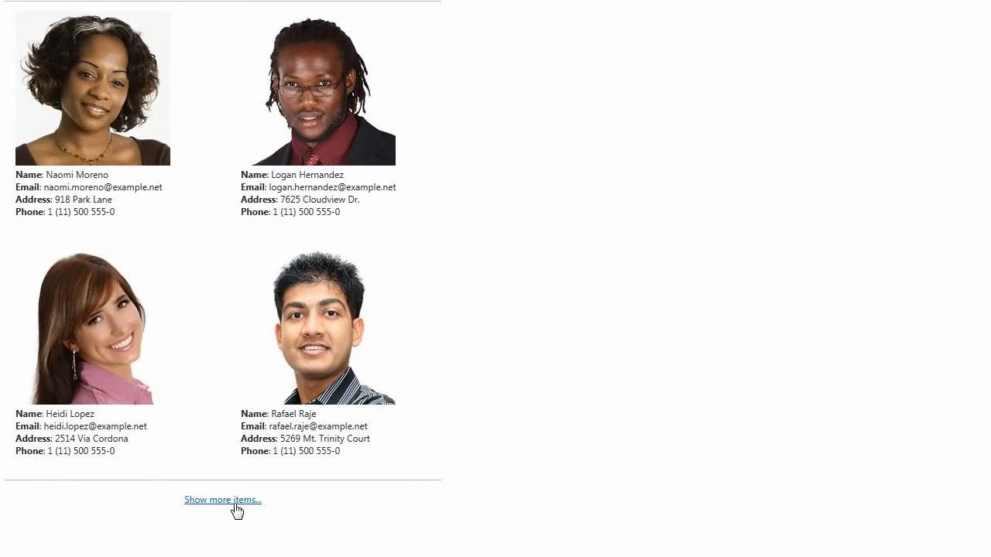
- Load the next batch of contact cards via the 'Show more items...' link
left_click(147, 507)
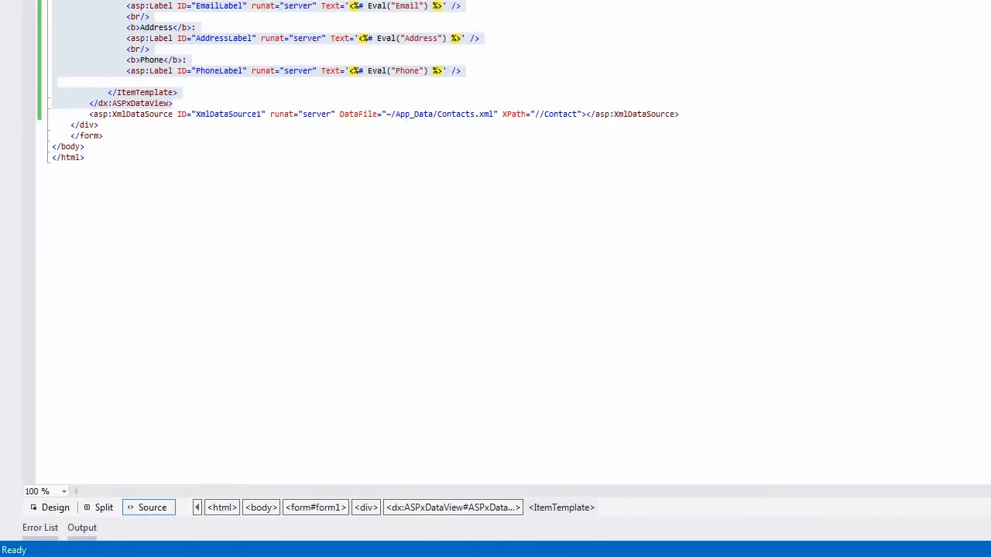
- Set the contact view's EndlessPagingMode to OnScroll and go to the WebForm2.aspx.cs code-behind
left_click(968, 268)
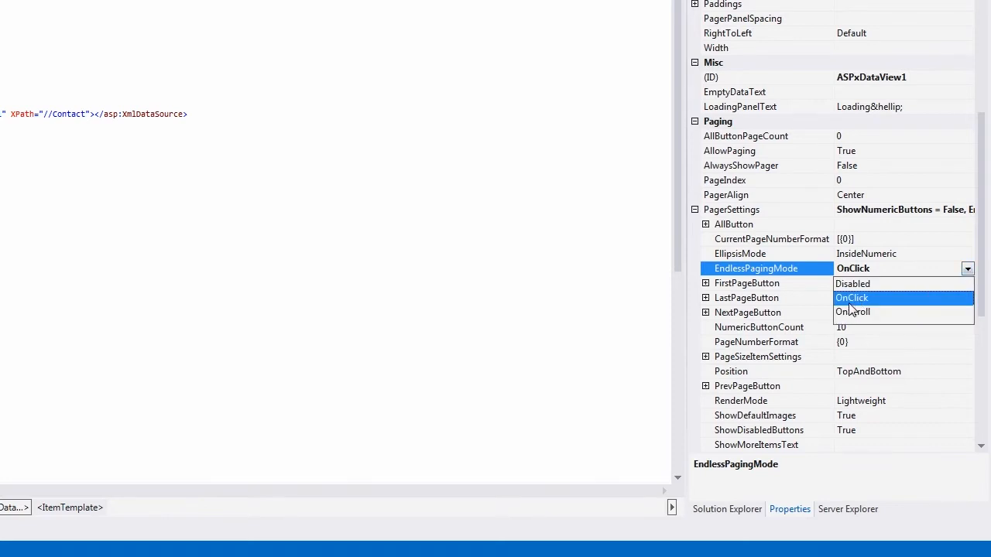
left_click(852, 311)
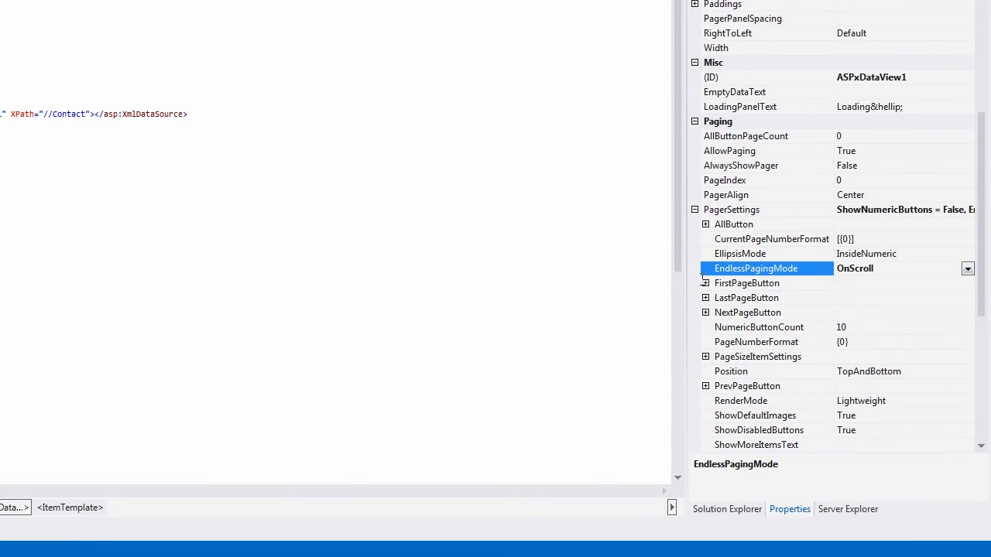
left_click(306, 49)
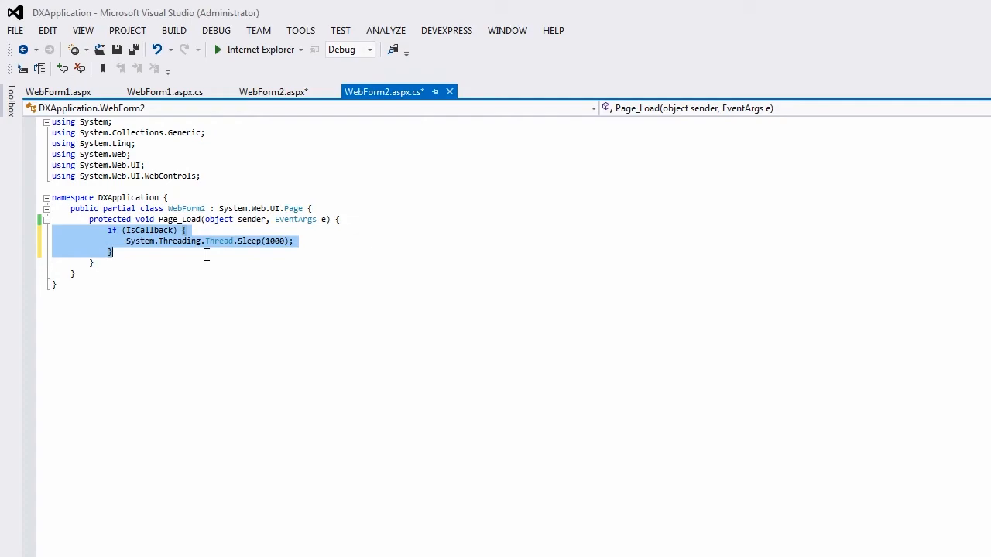
- Run the web form and scroll down so more contact cards load automatically
left_click(218, 49)
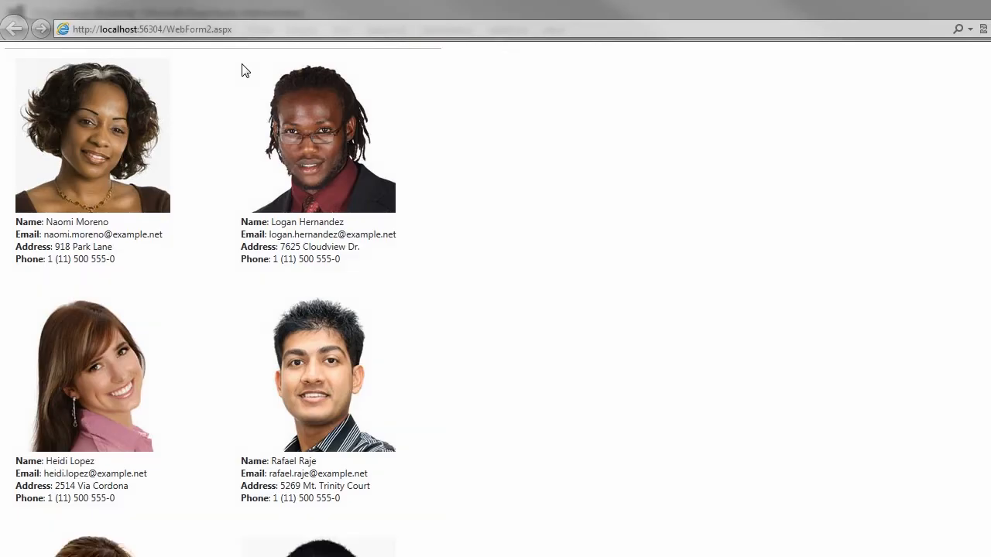
scroll("down", 3)
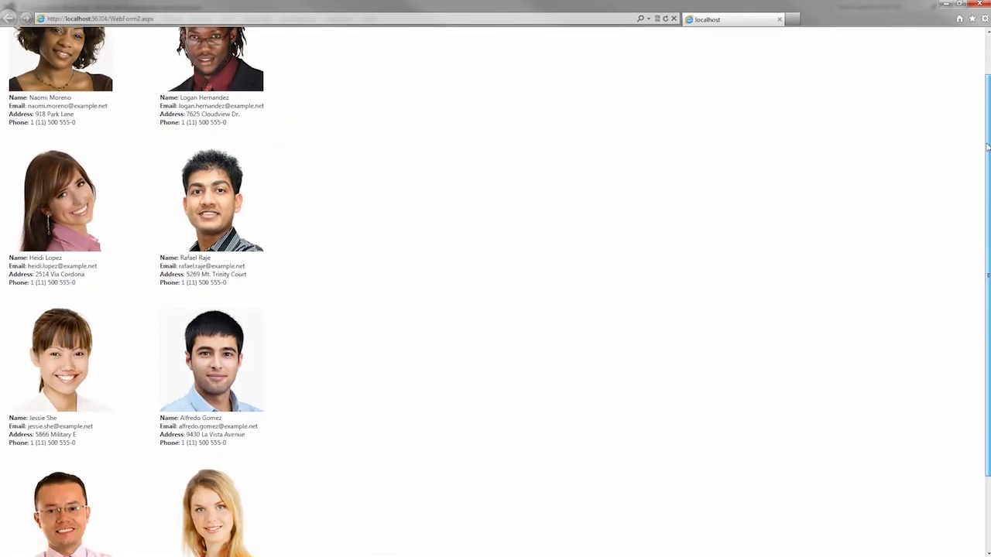
scroll("down", 3)
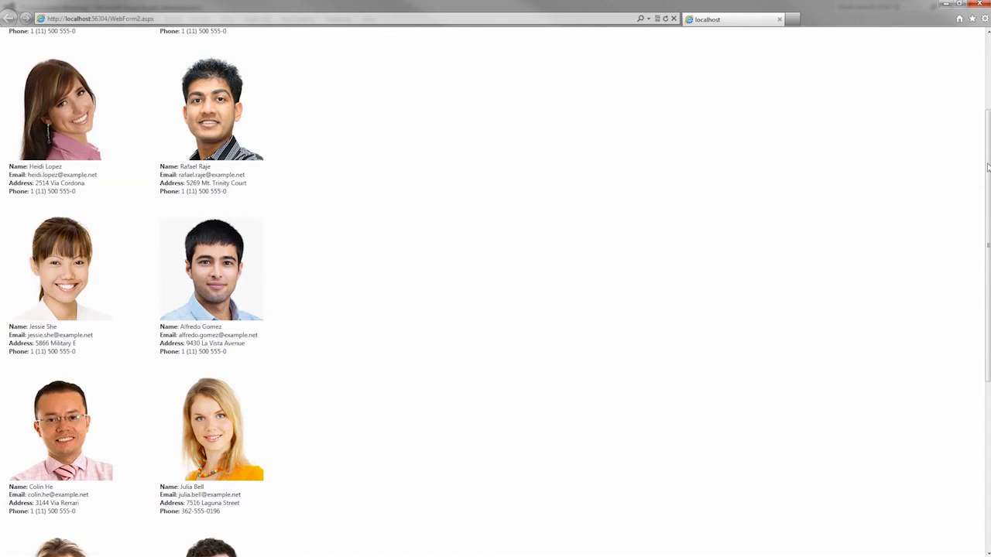
scroll("down", 3)
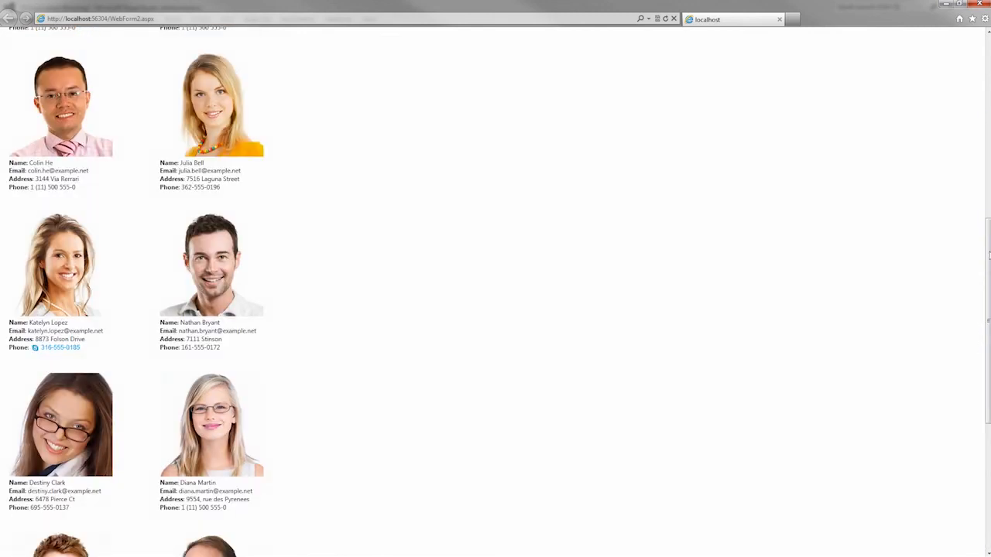
scroll("down", 3)
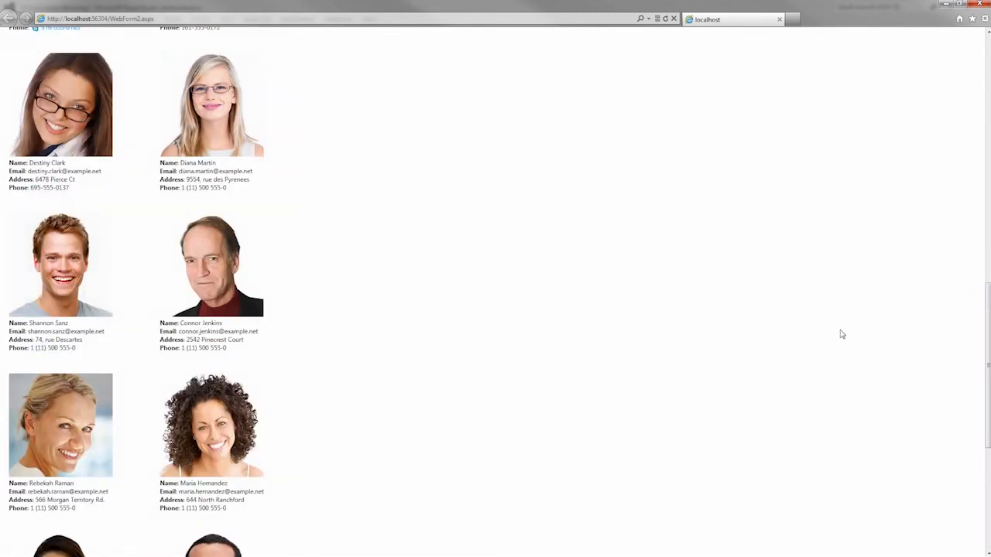